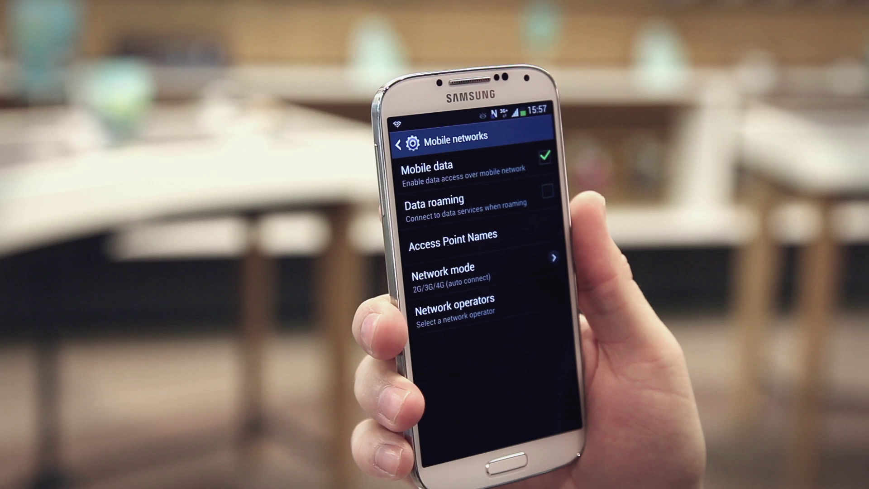
Show the Access Point Names list with the Internet and MMS entries
click(453, 247)
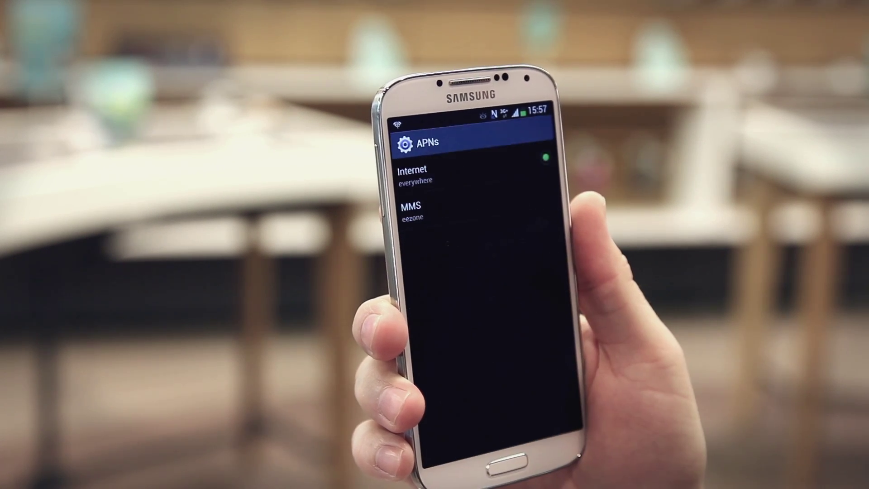